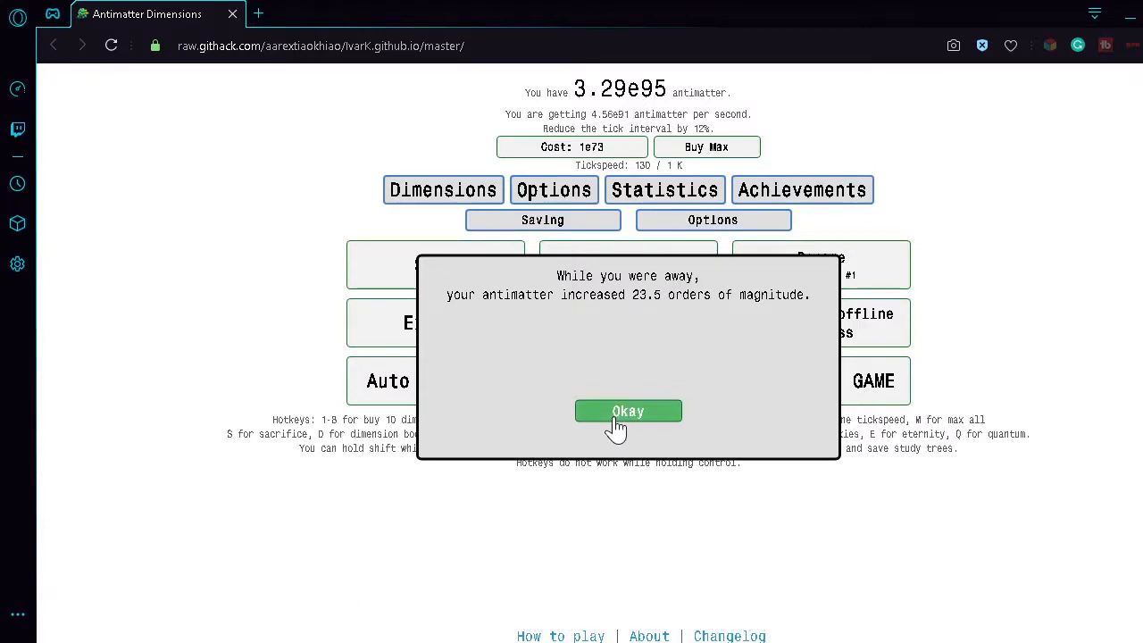
Dismiss the 'While you were away' offline progress popup
click(627, 411)
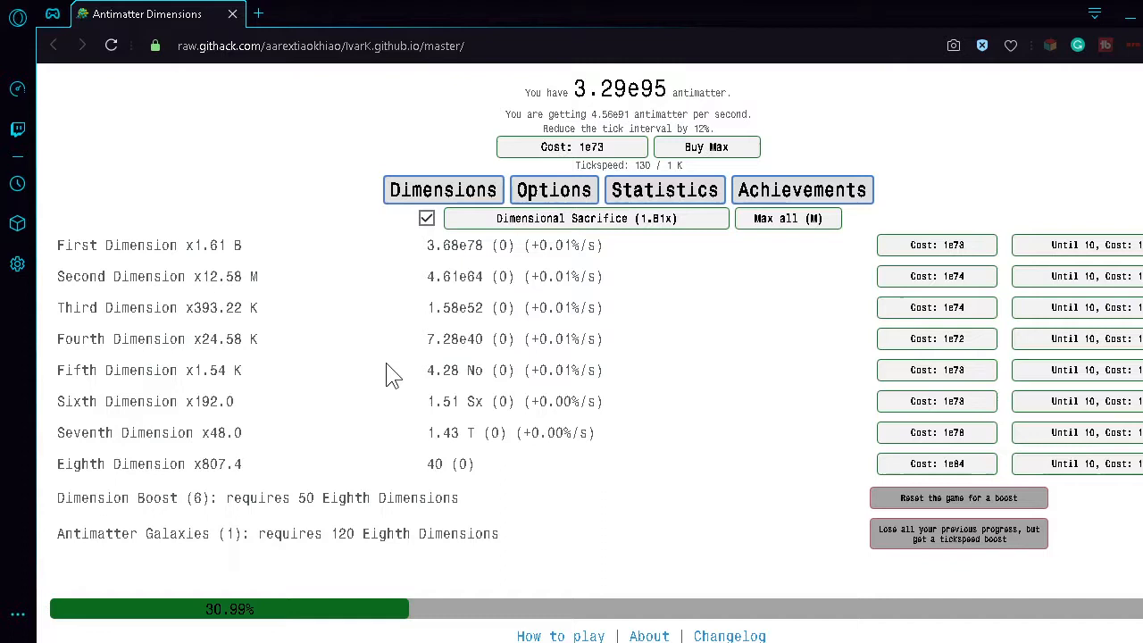
mouse_move(259, 563)
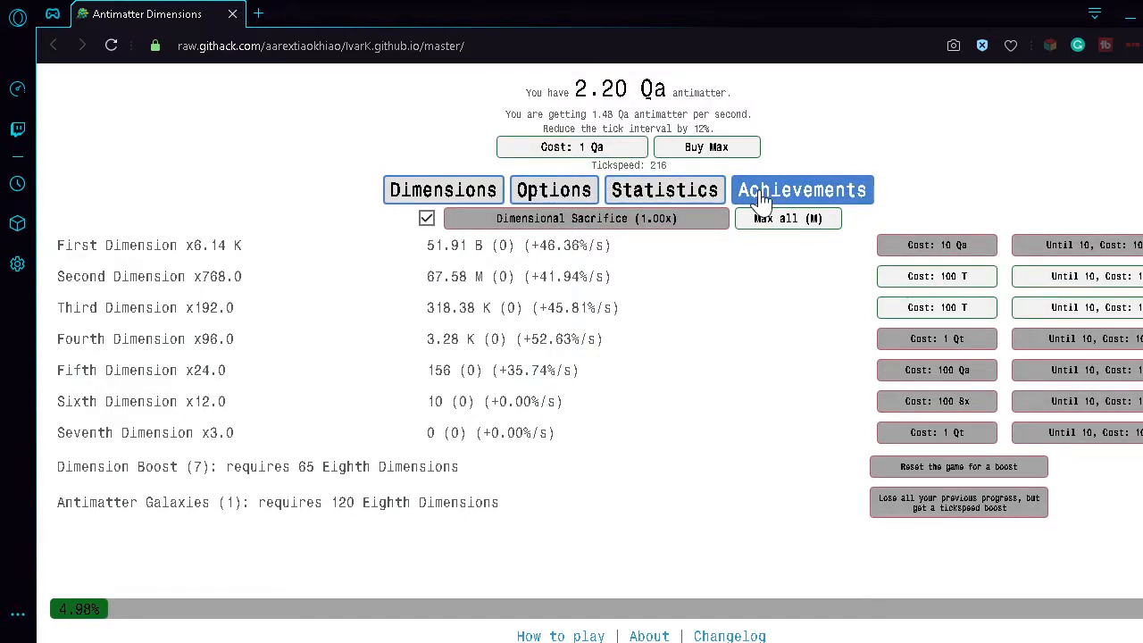
Open Achievements and scroll down through the grid of unlocked achievements, then back up
click(801, 189)
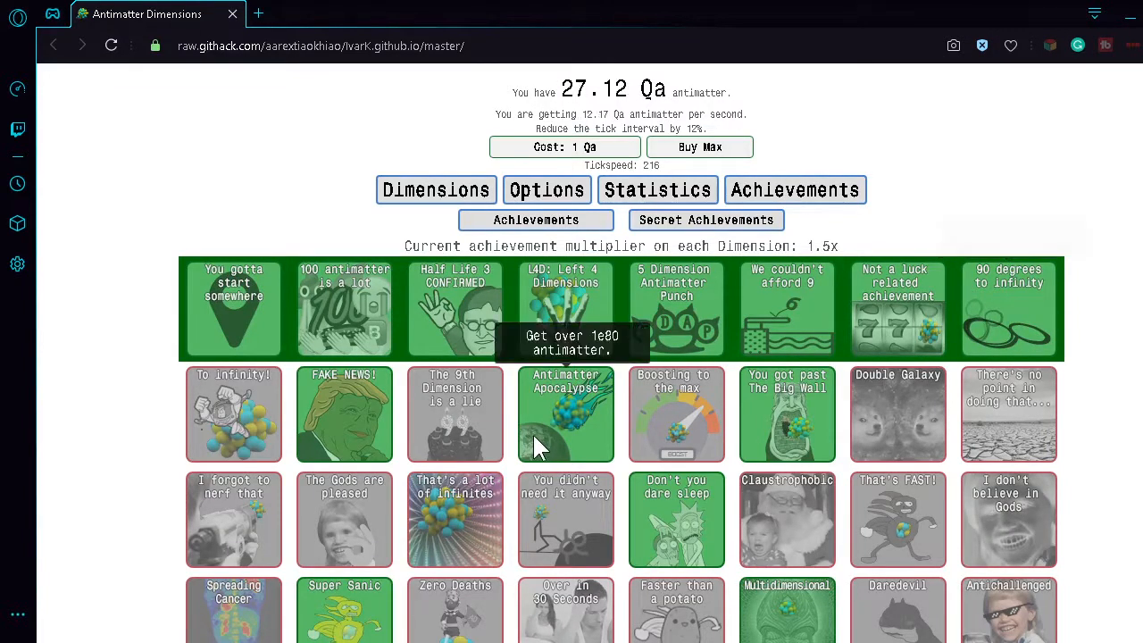
mouse_move(786, 308)
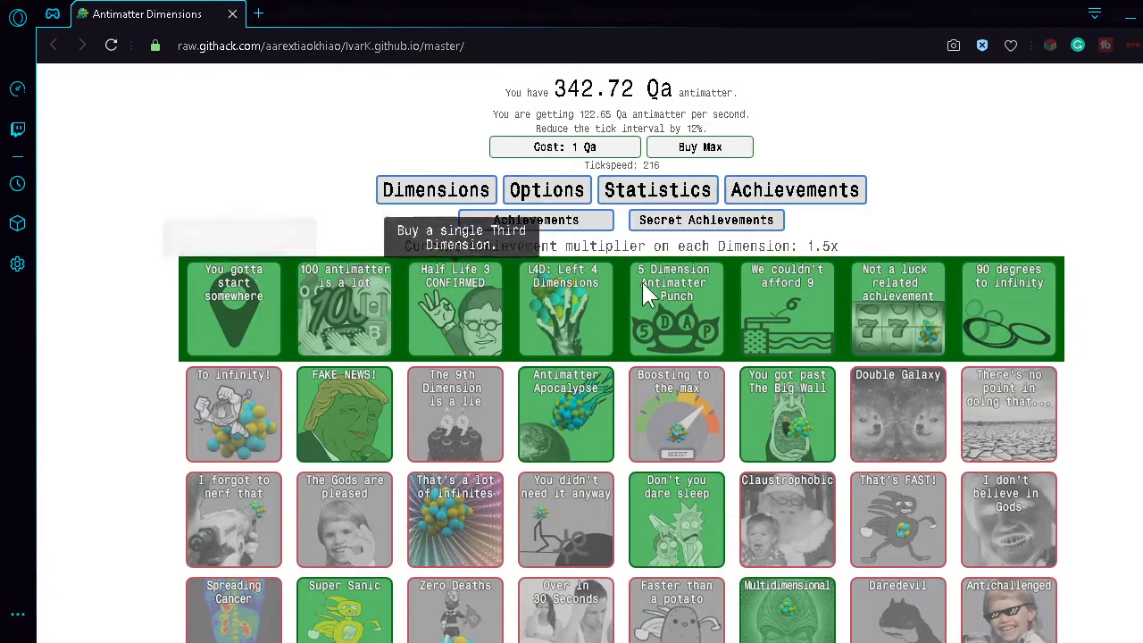
mouse_move(844, 308)
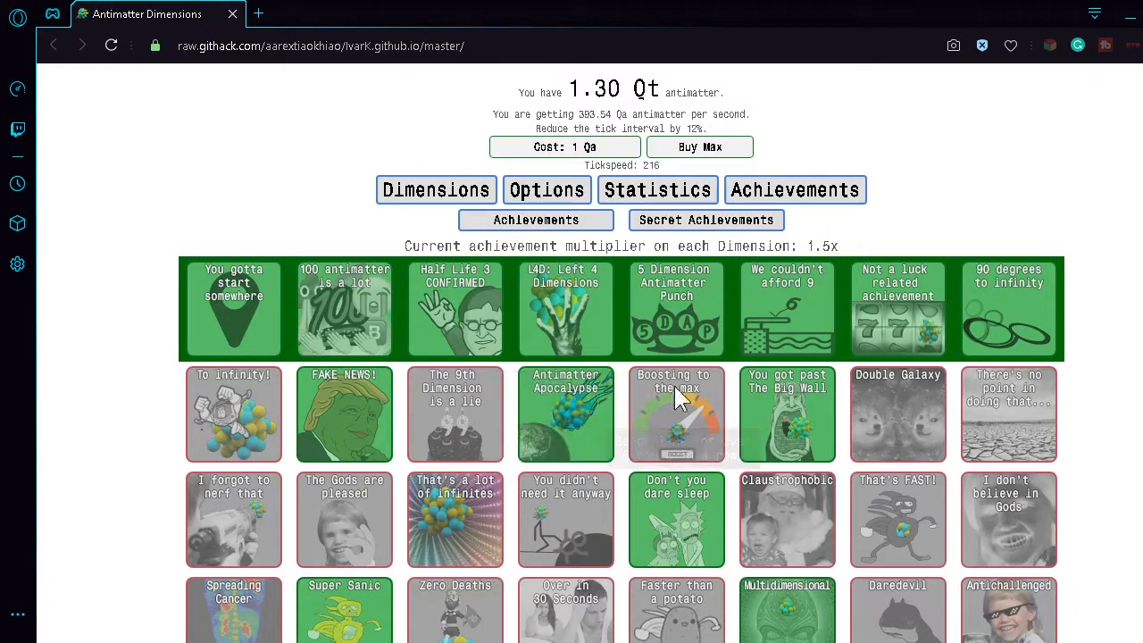
scroll(down, 3)
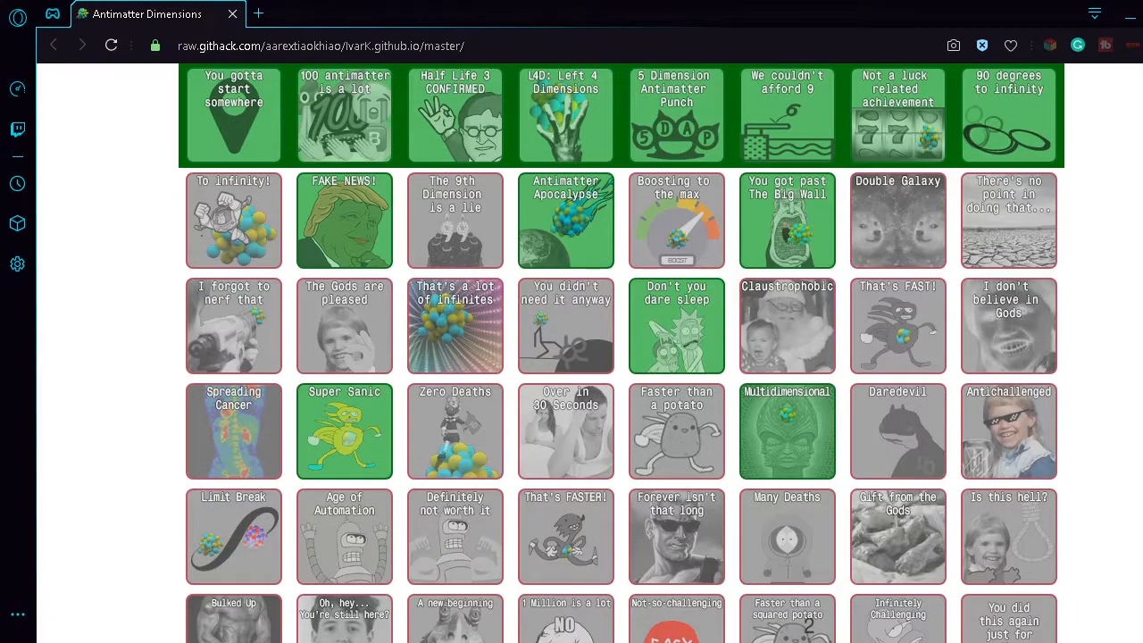
scroll(down, 3)
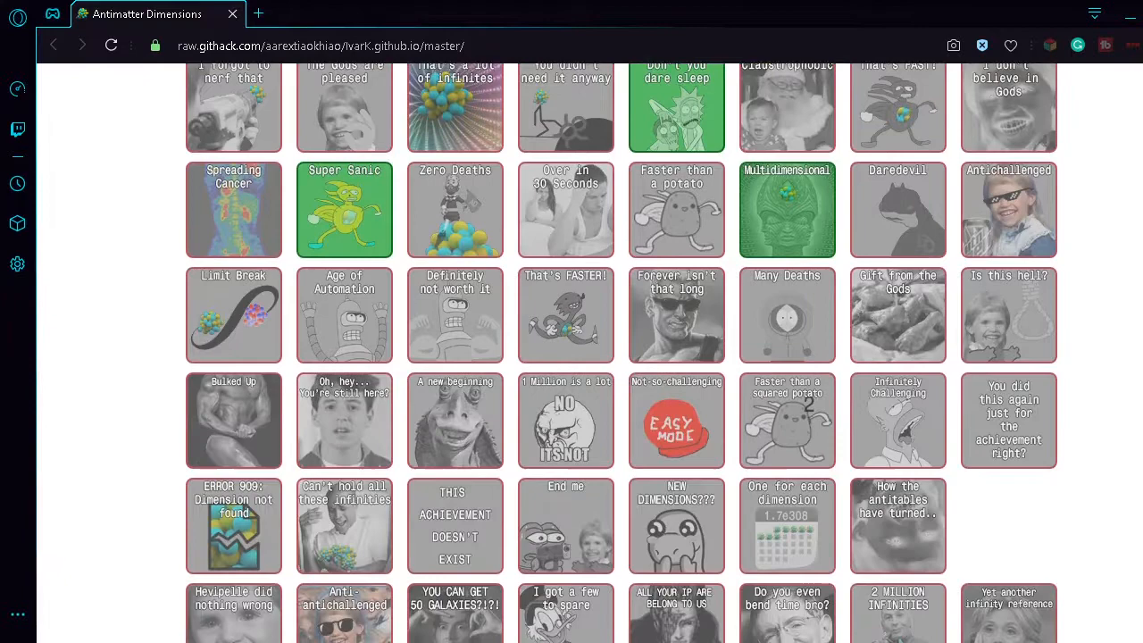
scroll(up, 3)
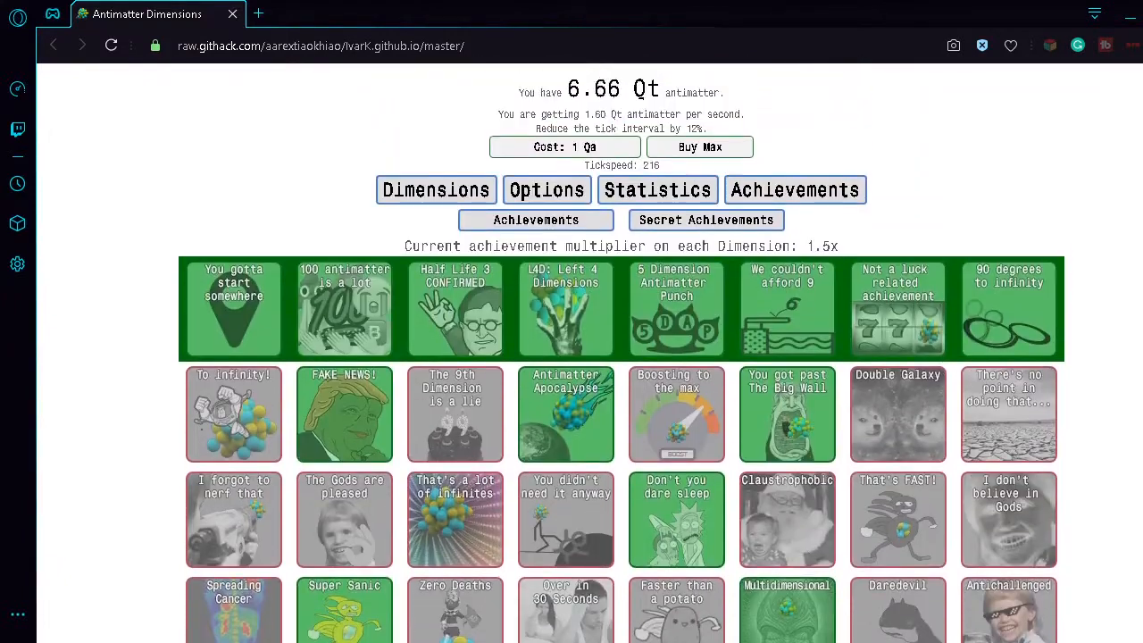
Go back to the Dimensions tab and buy Eighth Dimensions up to 10 owned
click(436, 189)
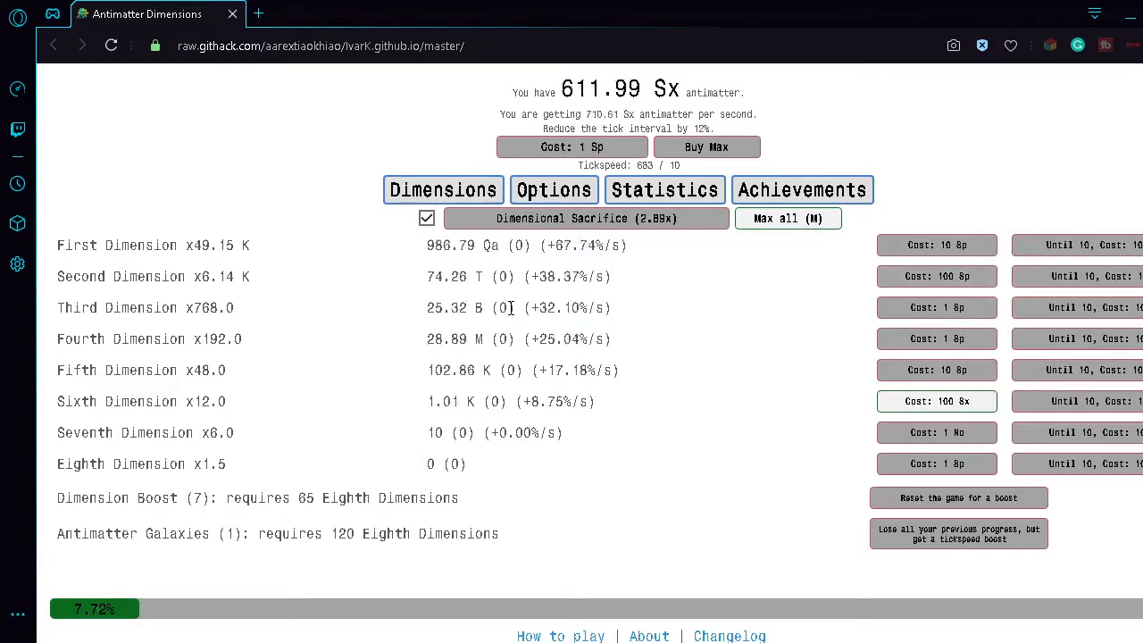
click(586, 218)
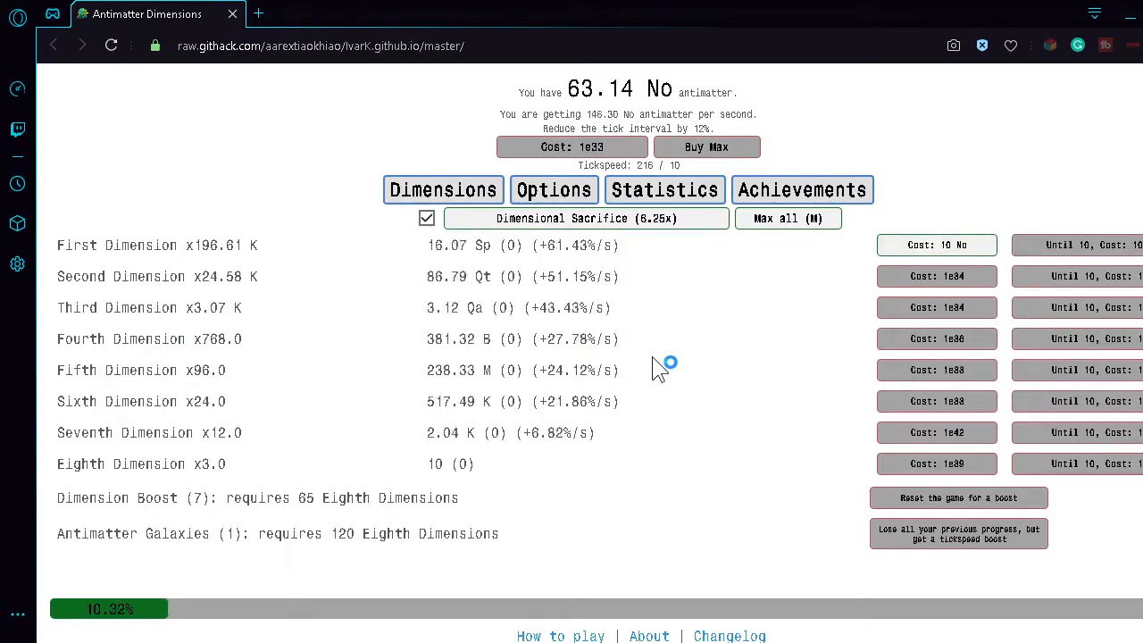
Reach 20 Eighth Dimensions, do a Dimensional Sacrifice, and switch to Statistics
click(585, 217)
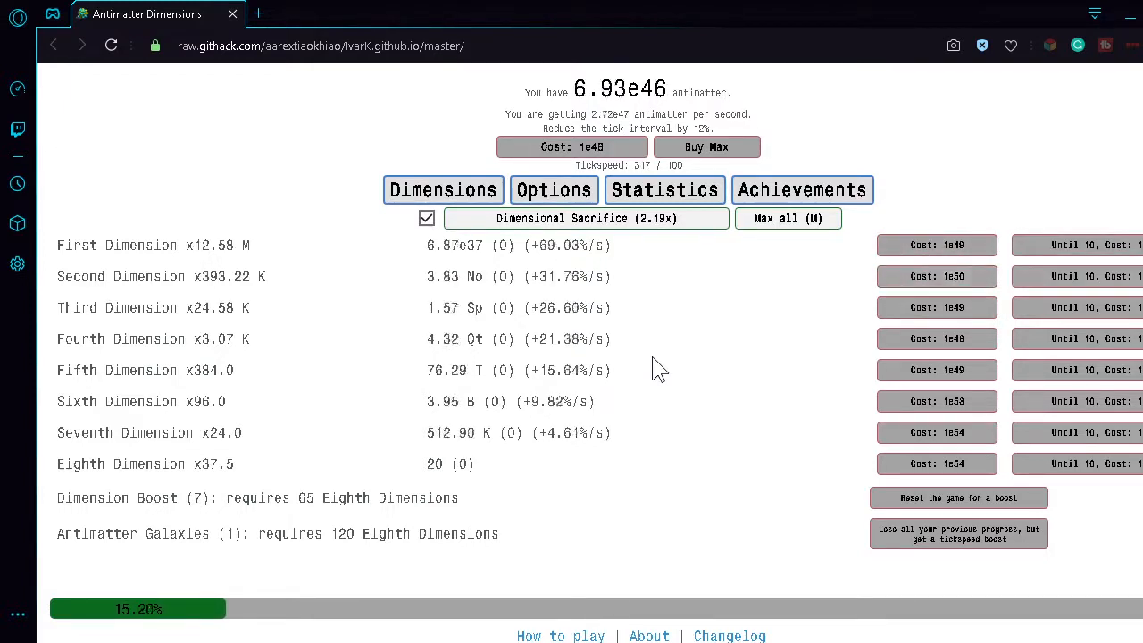
click(586, 217)
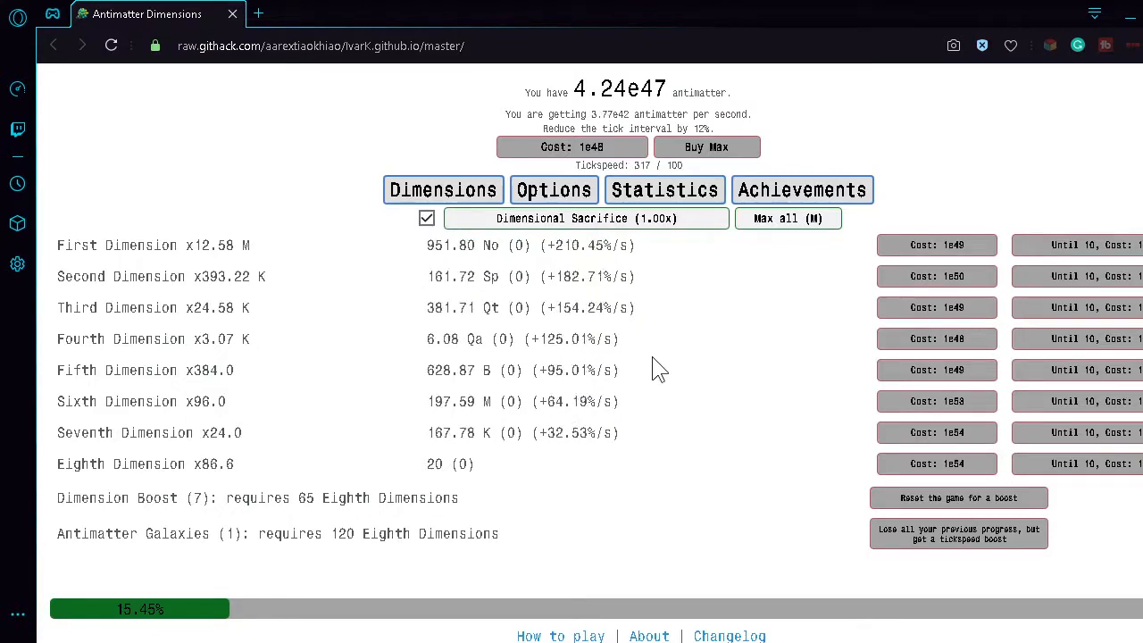
click(664, 190)
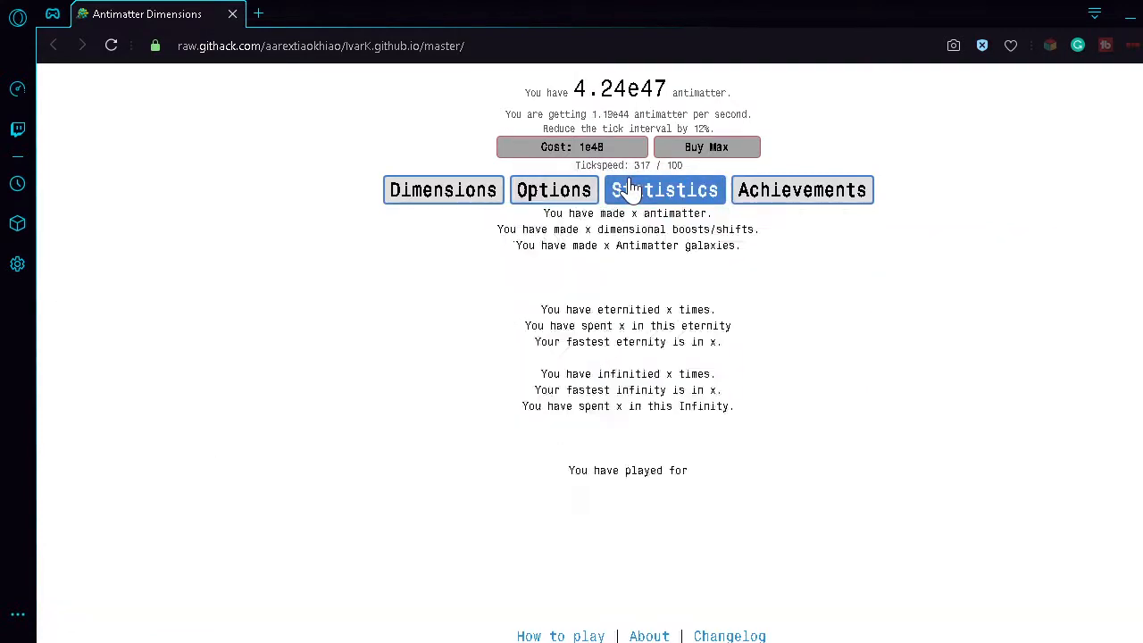
Review the boost, galaxy and time-played statistics, then return to the Dimensions list
click(664, 189)
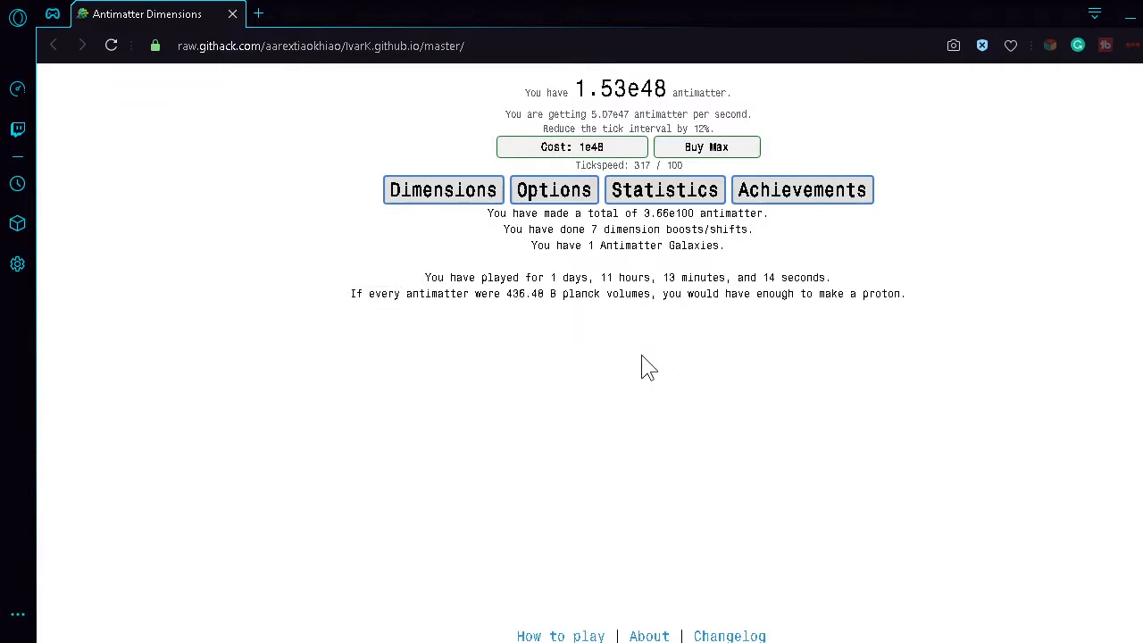
mouse_move(444, 190)
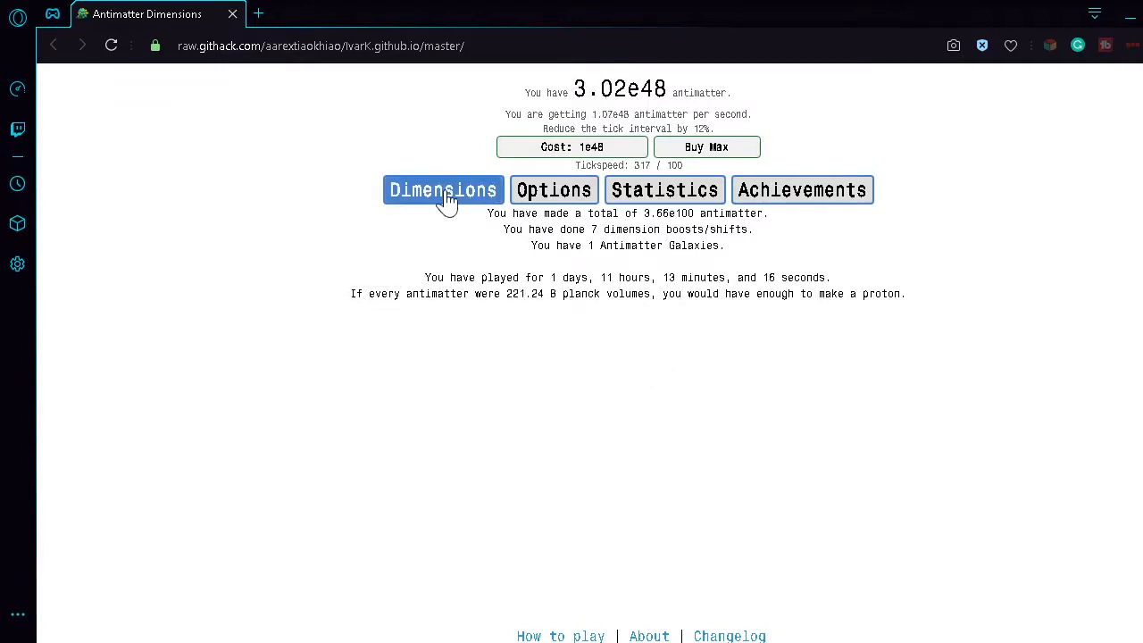
click(553, 189)
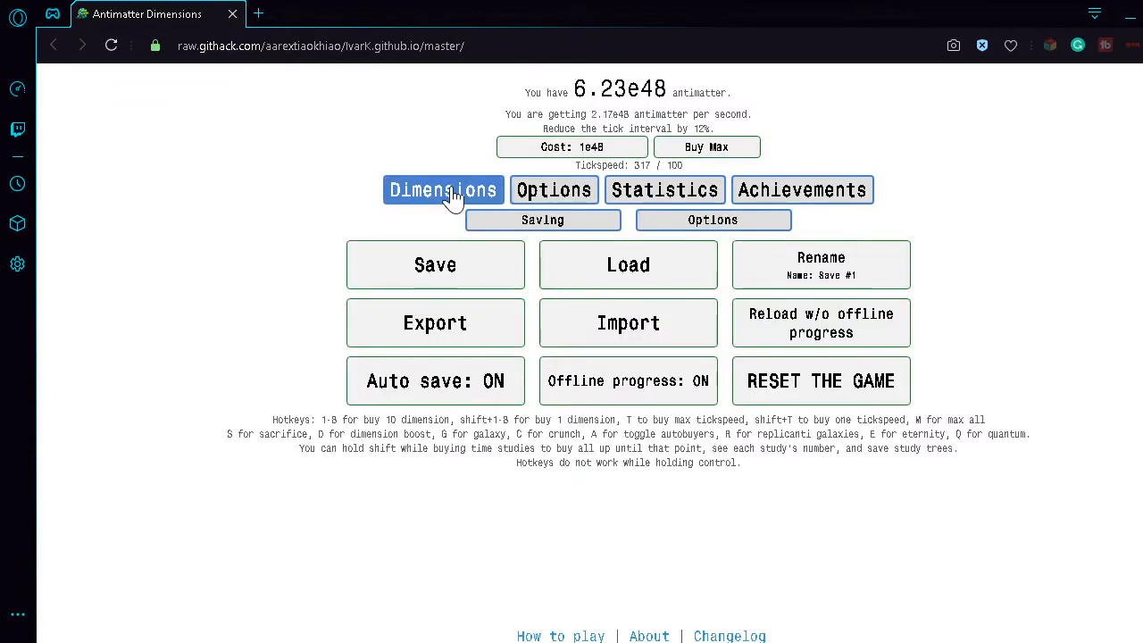
click(443, 189)
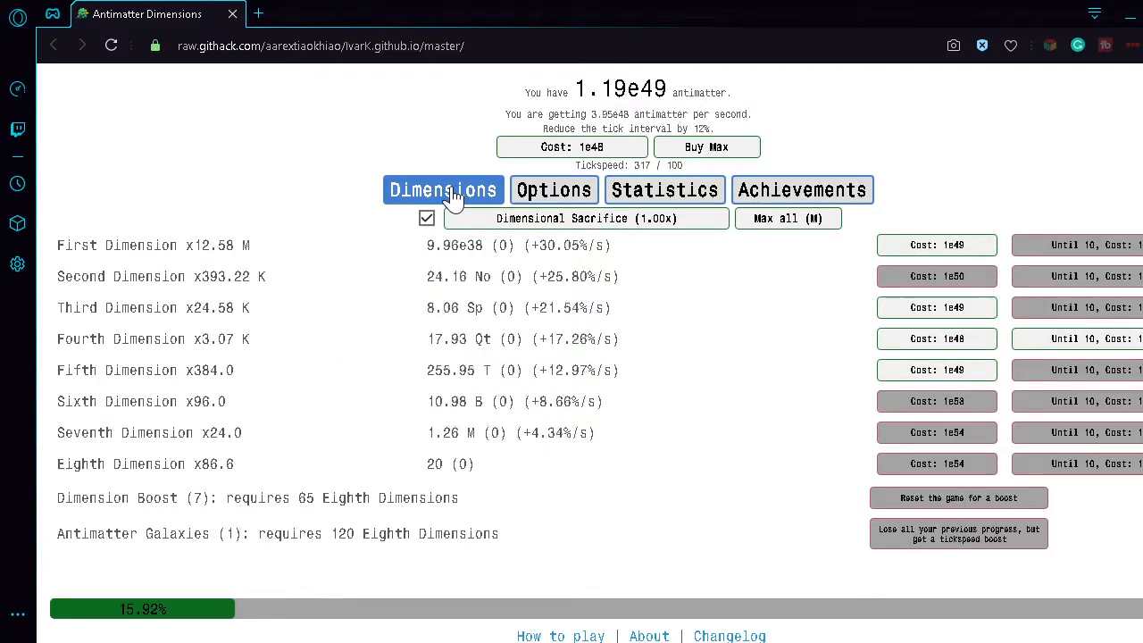